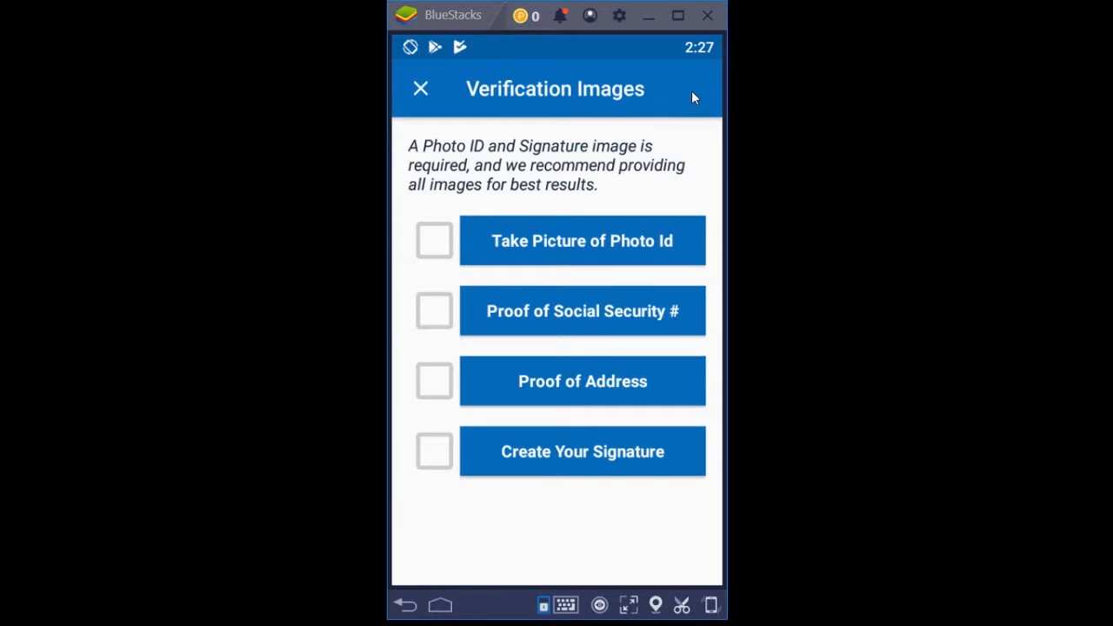
mouse_move(539, 157)
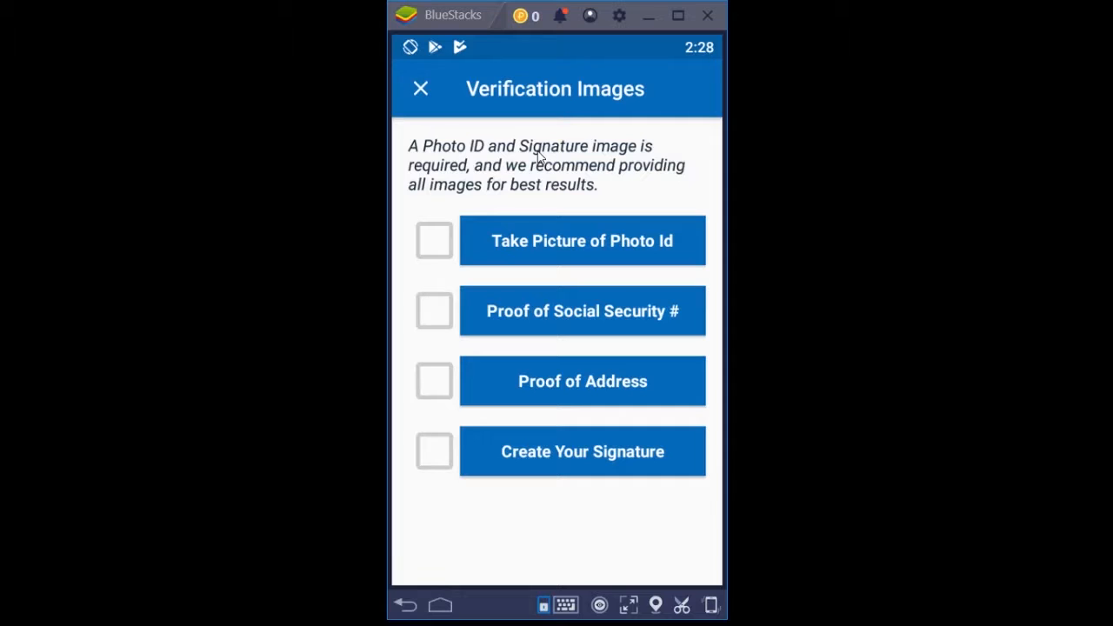
mouse_move(548, 202)
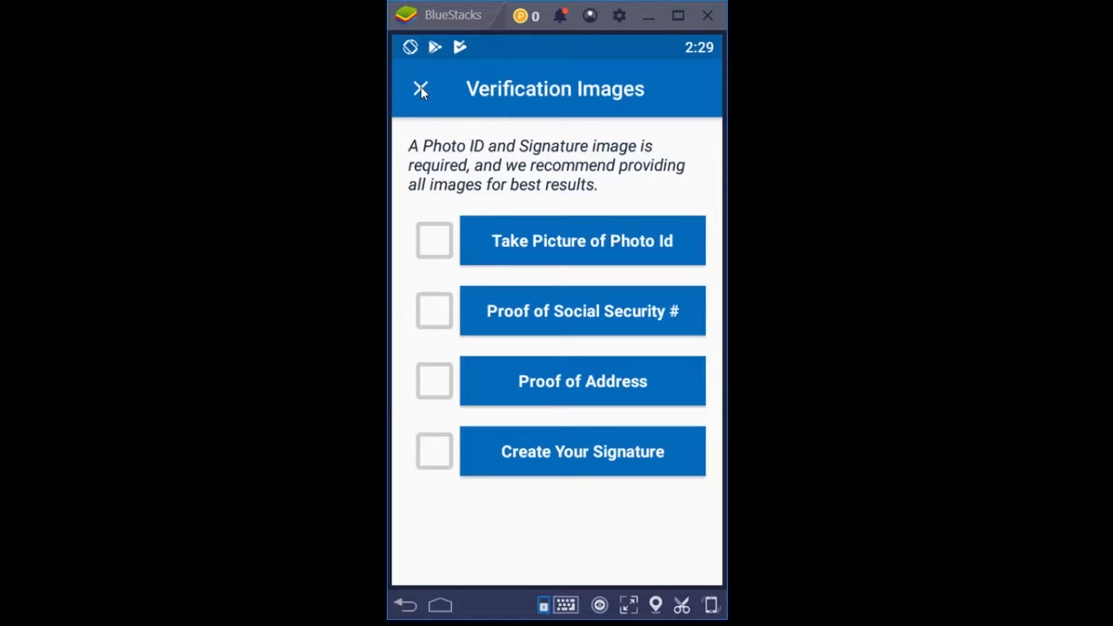
mouse_move(592, 410)
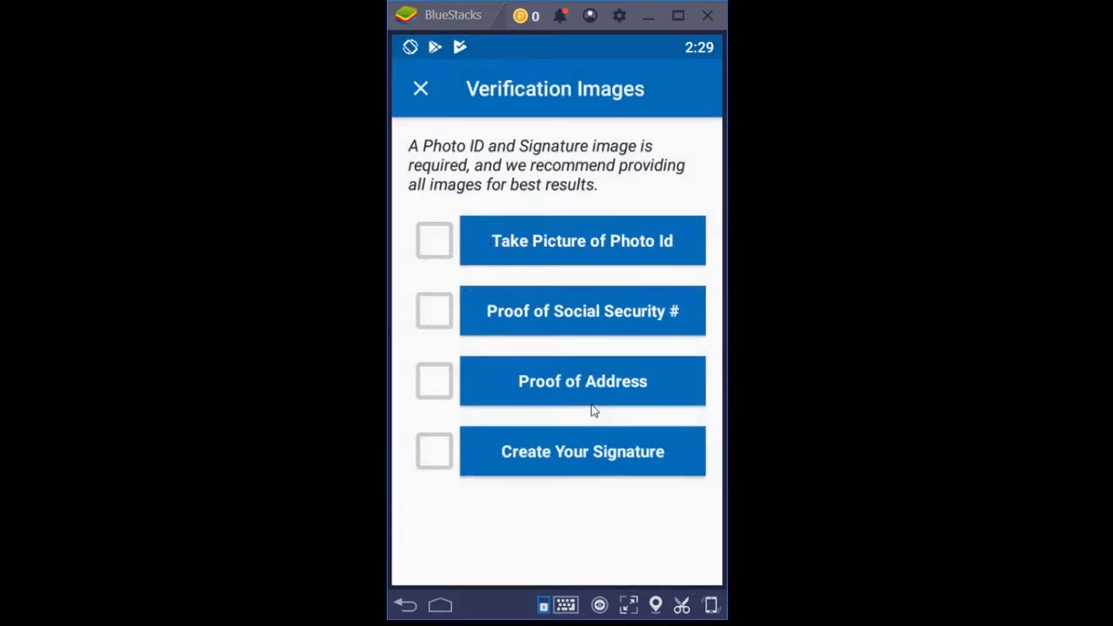
- Begin the photo ID capture and accept its instructions, reaching the camera permission prompt
click(581, 240)
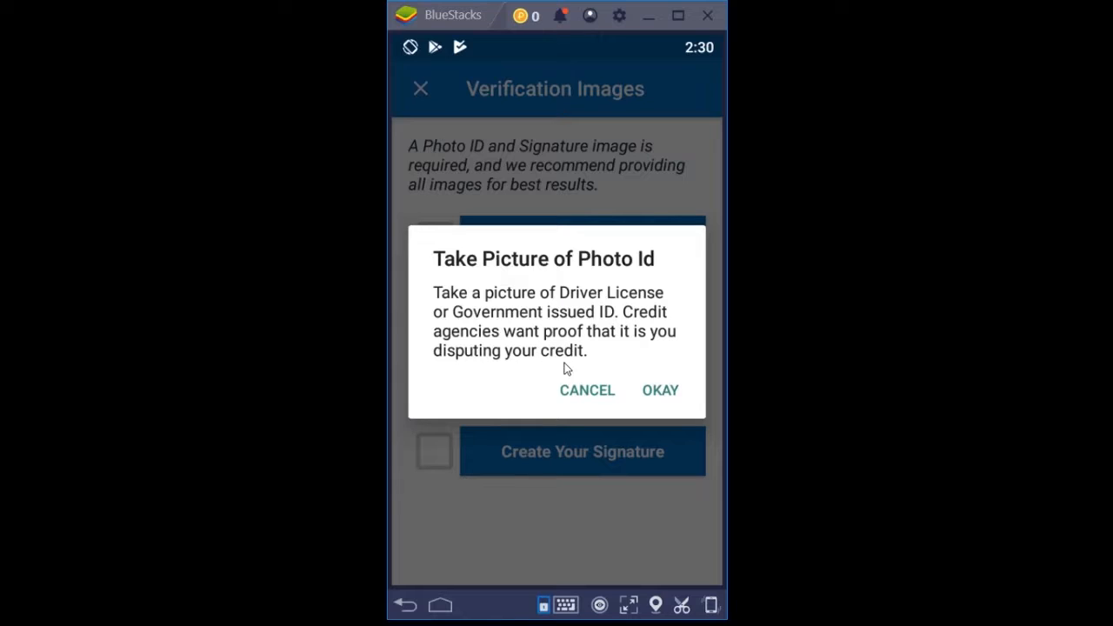
click(661, 390)
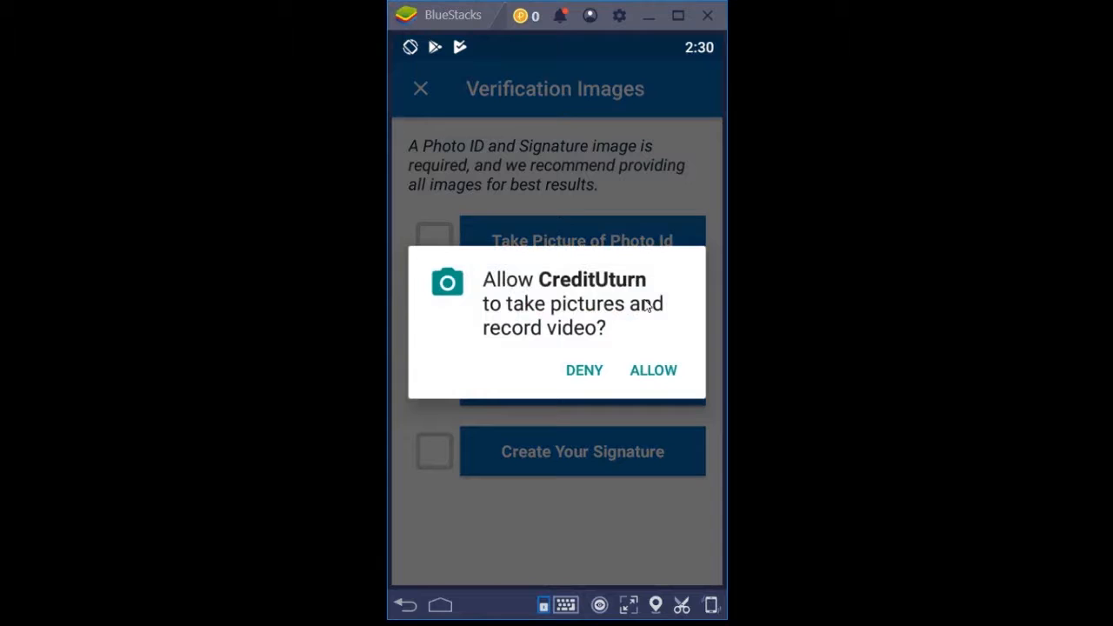
- Allow camera access and resume the photo ID capture so the image source chooser appears
click(654, 369)
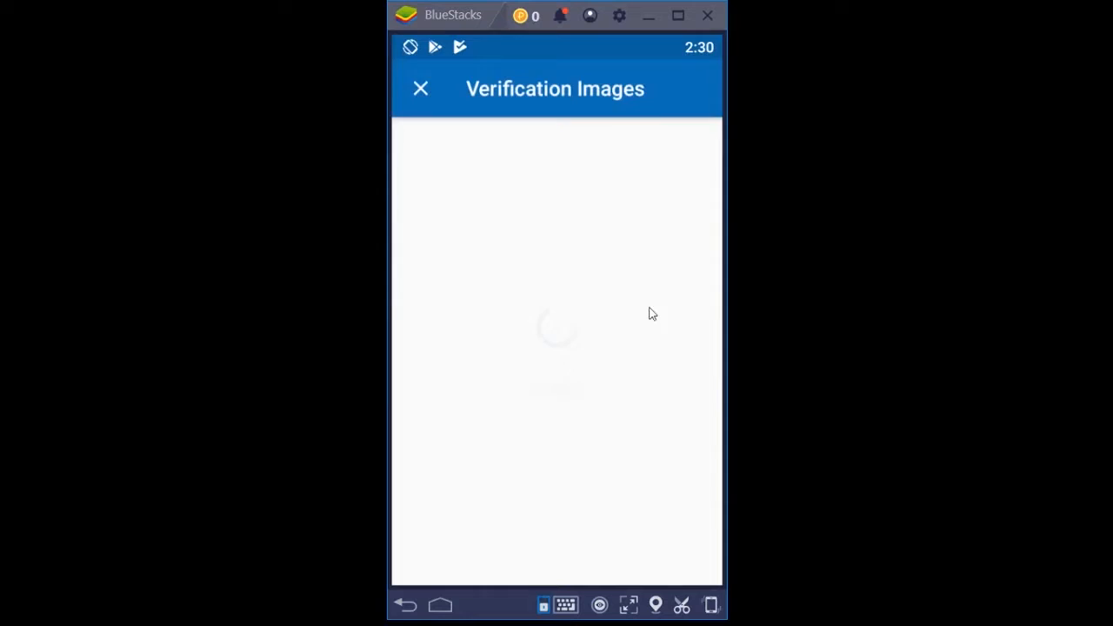
click(581, 240)
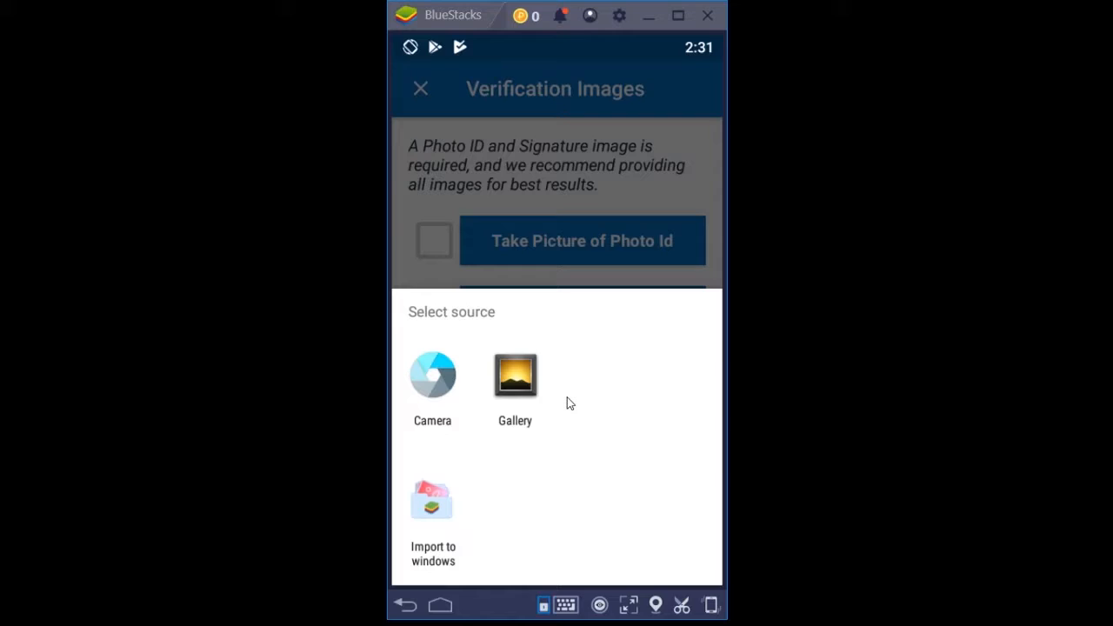
mouse_move(560, 393)
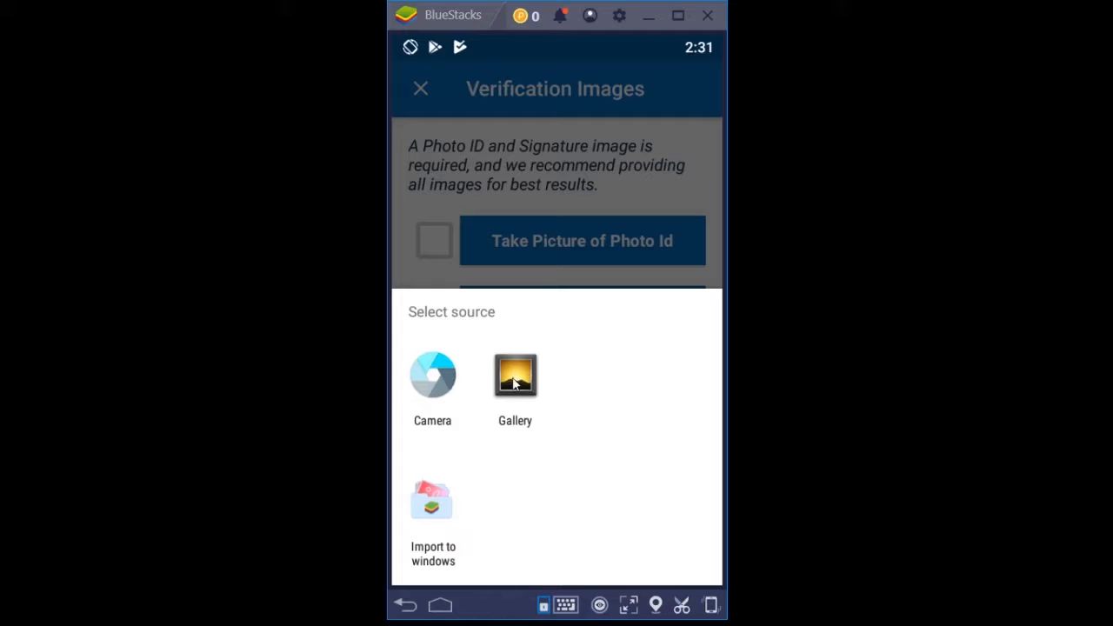
click(515, 375)
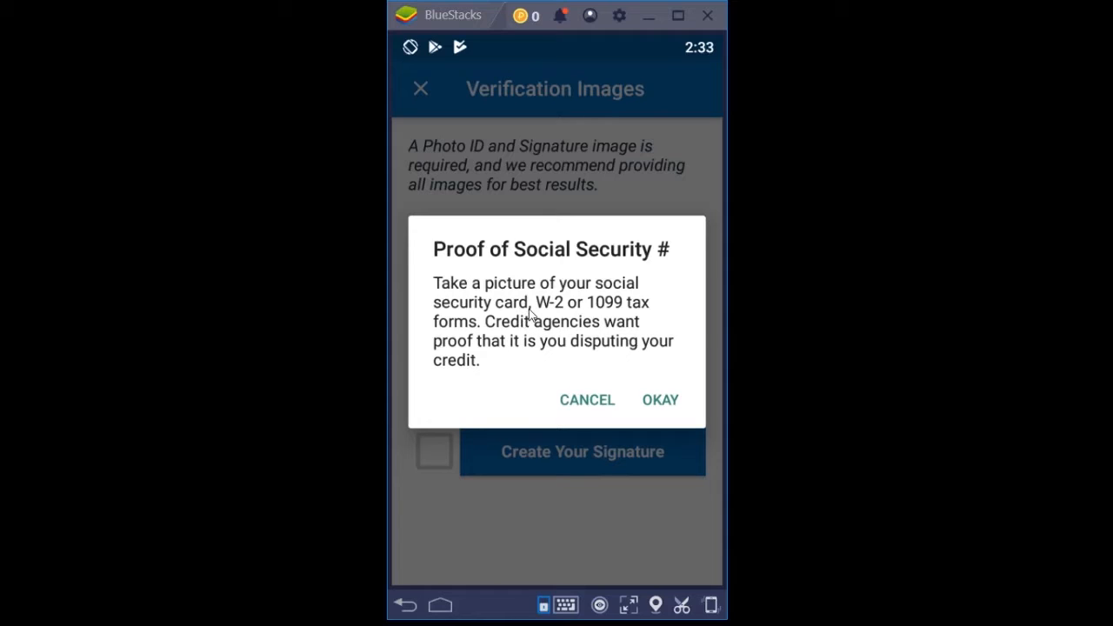
- Accept the Social Security proof instructions, moving on to the Proof of Address prompt
click(661, 398)
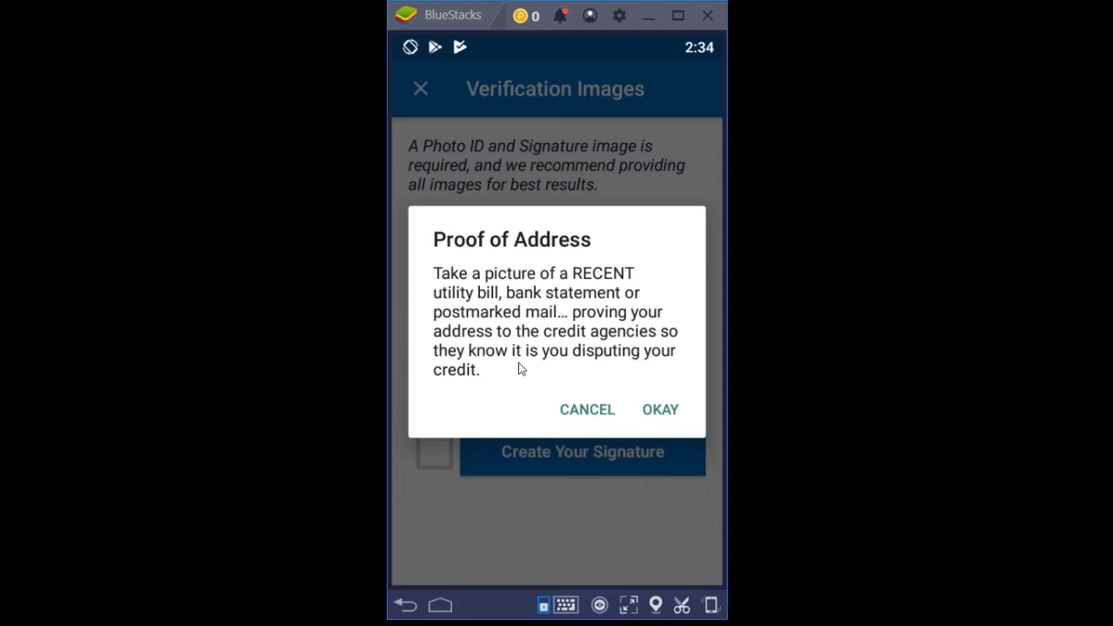
- Accept the proof of address instructions so address proof gets checked off
click(661, 411)
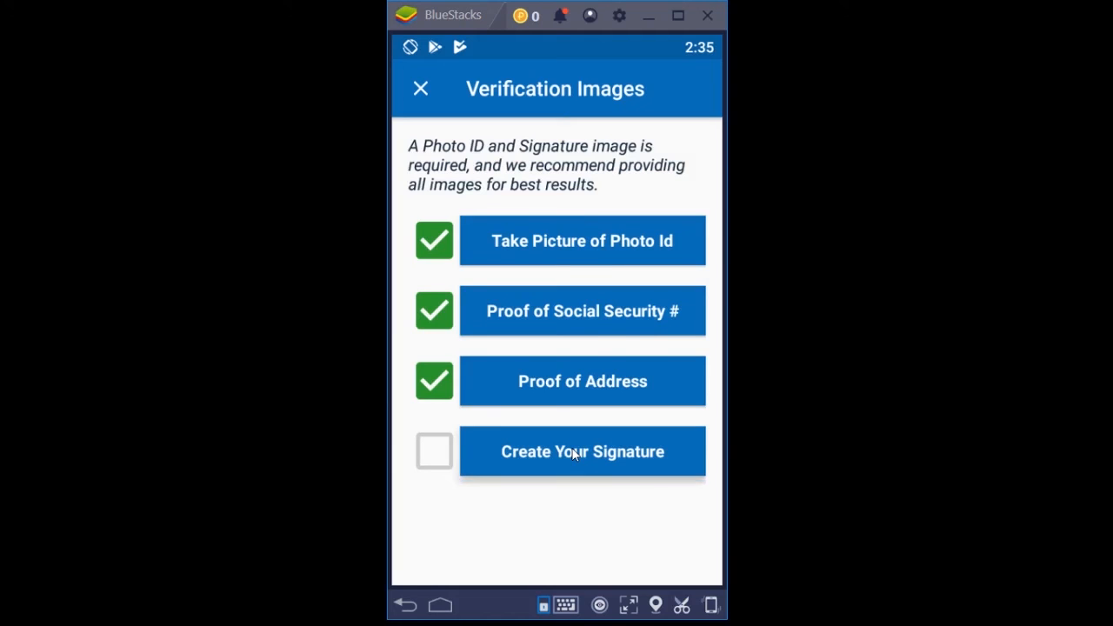
- Start Create Your Signature, bringing up a blank signature canvas
click(581, 453)
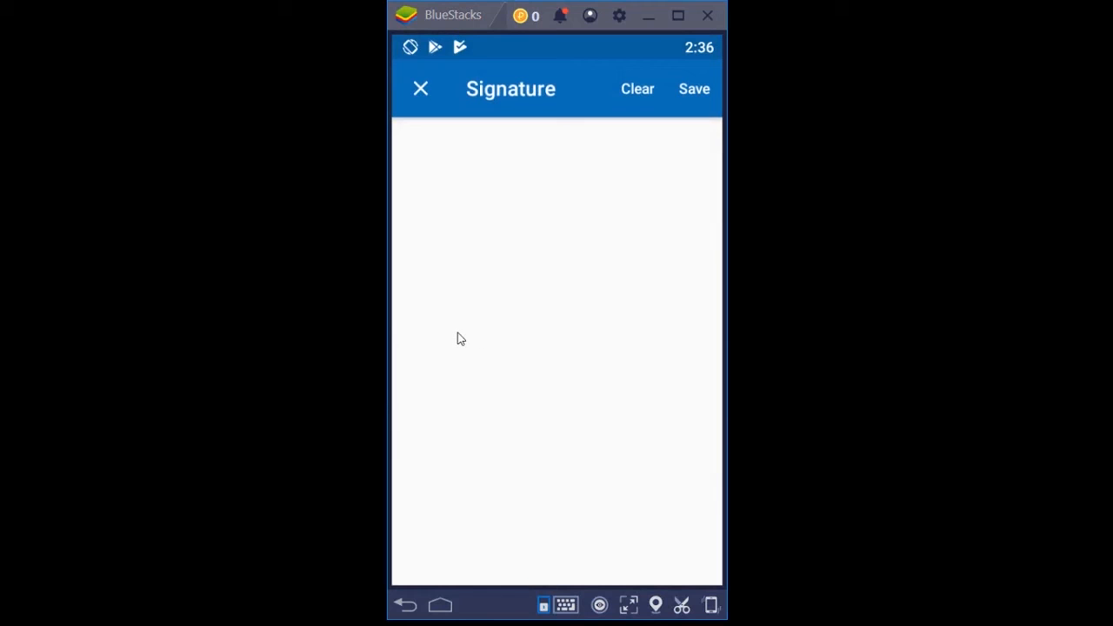
- Draw the handwritten signature on the canvas so it reaches the crop screen
click(694, 89)
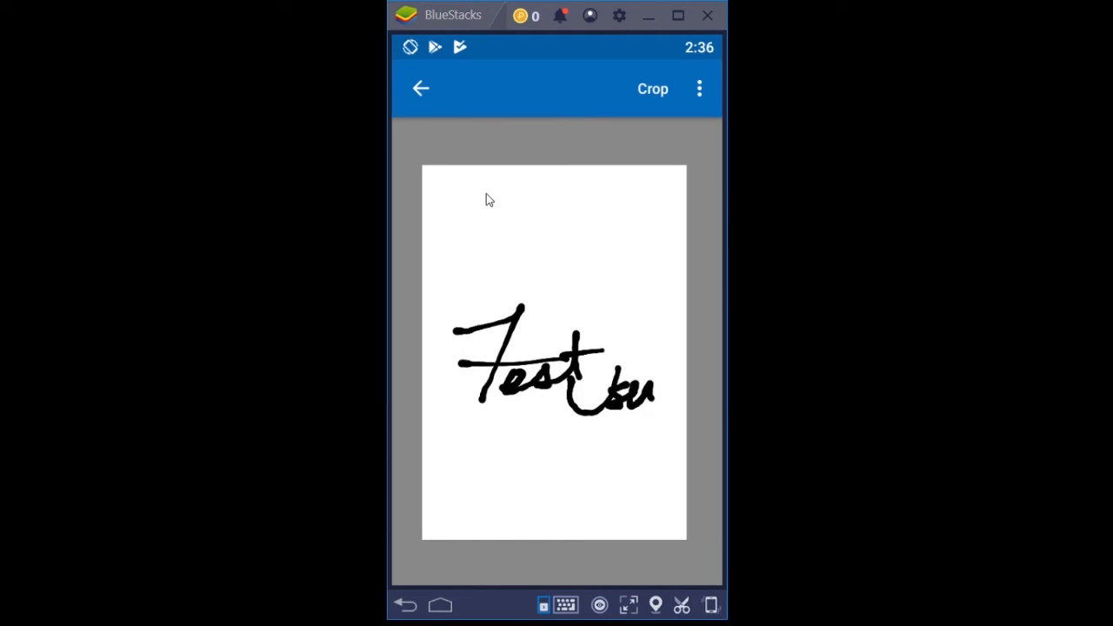